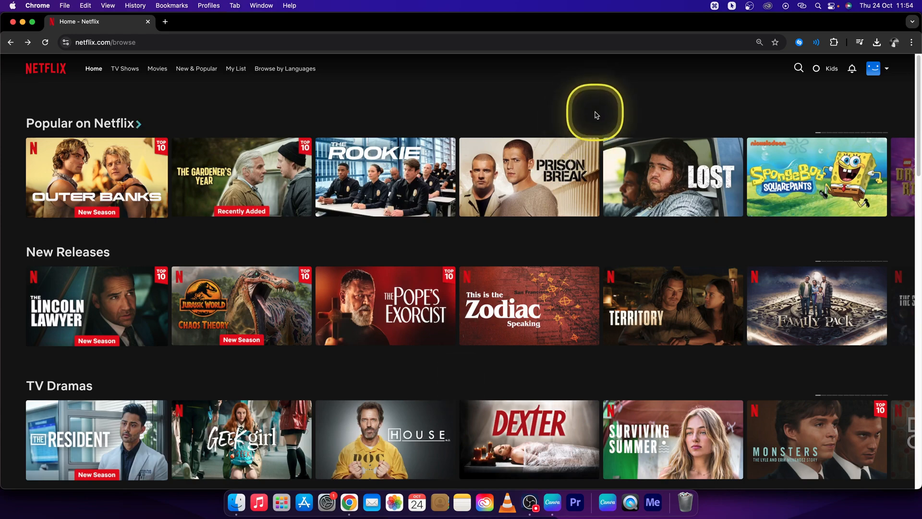
mouse_move(588, 120)
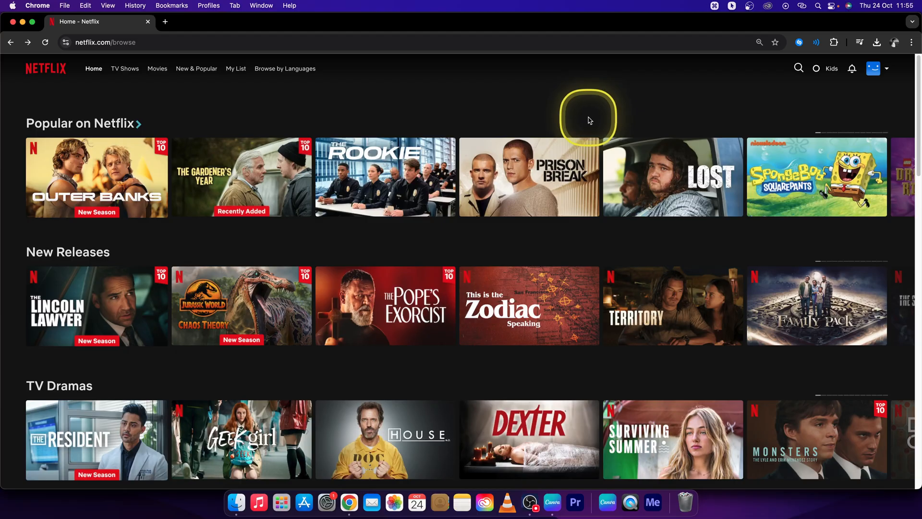
mouse_move(587, 118)
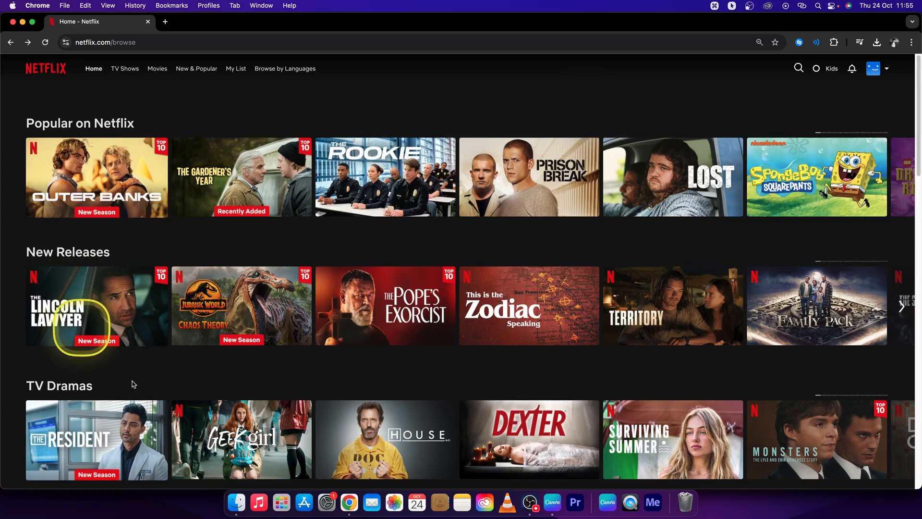
mouse_move(860, 120)
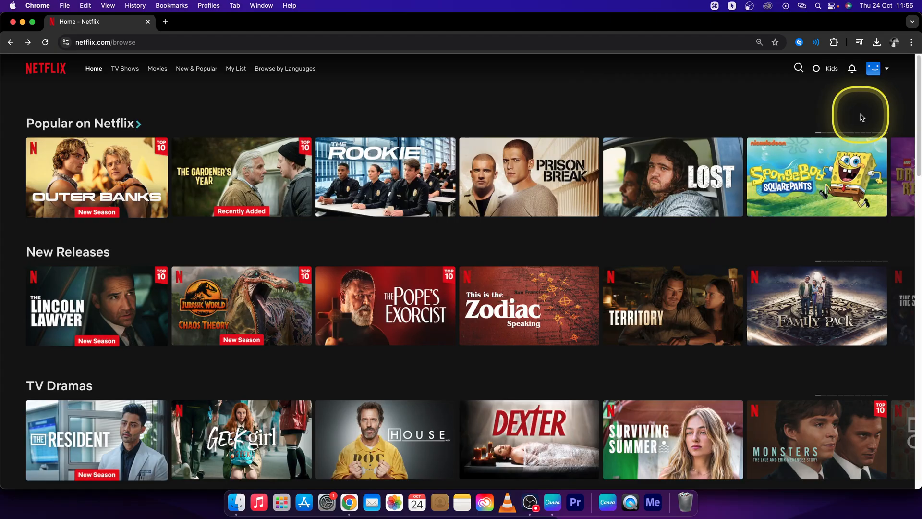
Choose Manage Profiles from the profile avatar menu
click(874, 69)
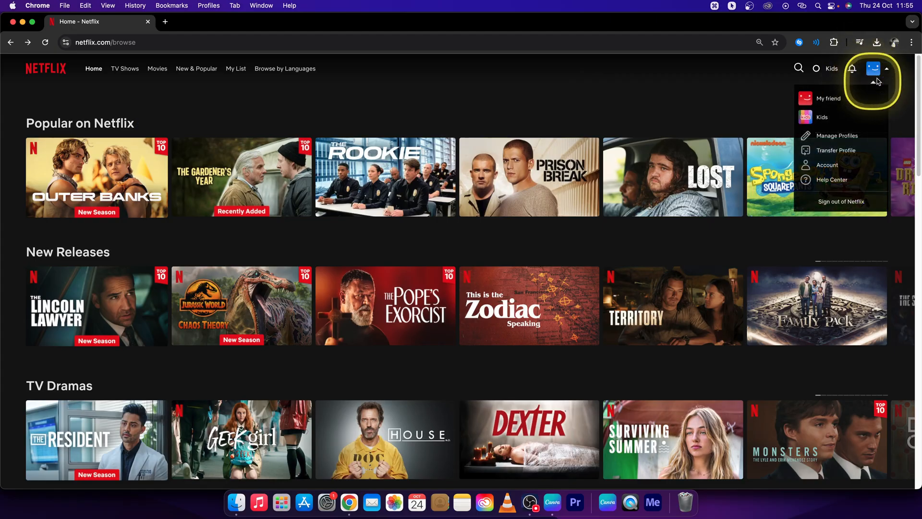
mouse_move(884, 71)
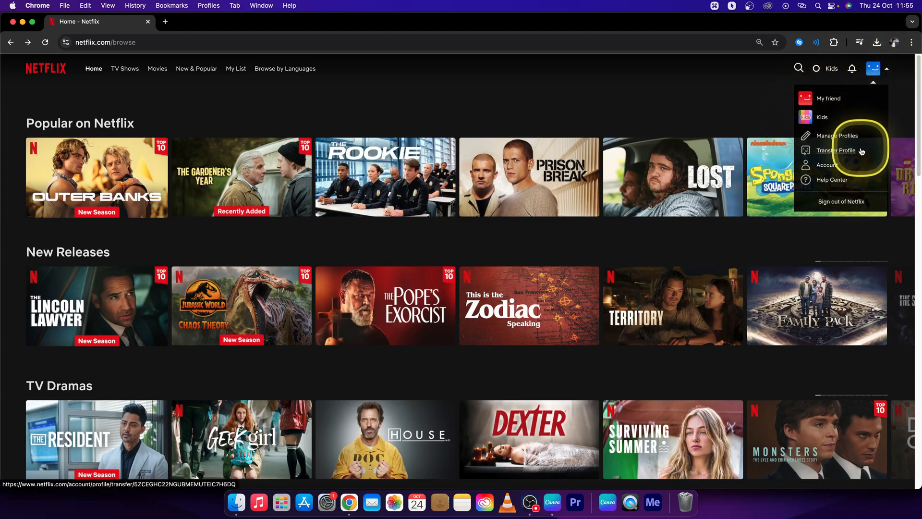
mouse_move(836, 136)
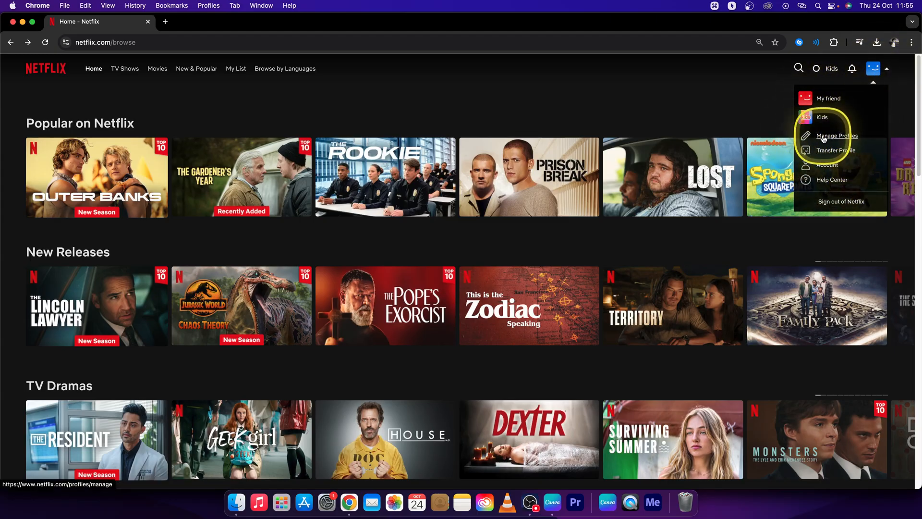
click(836, 136)
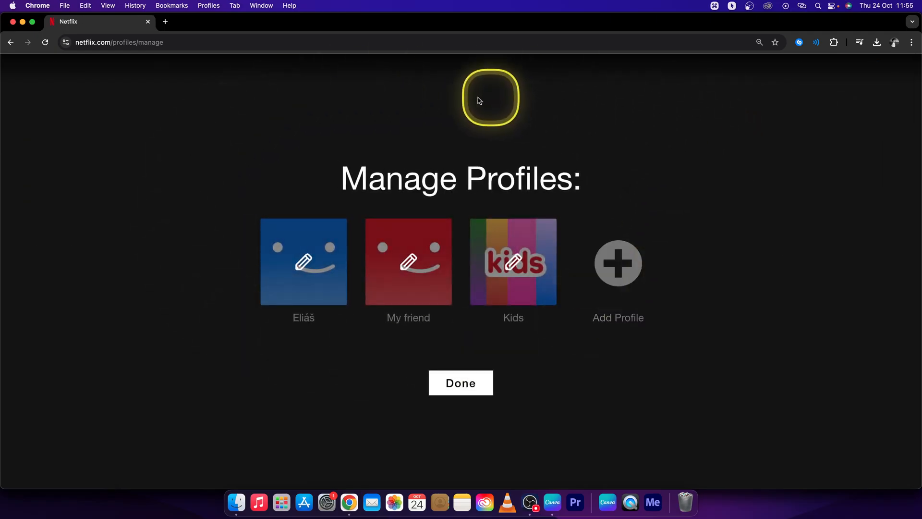
mouse_move(507, 195)
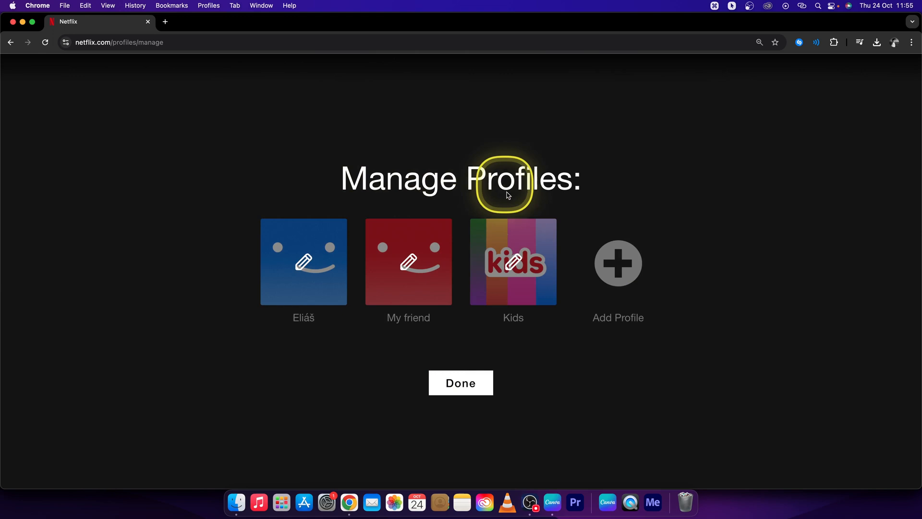
mouse_move(513, 262)
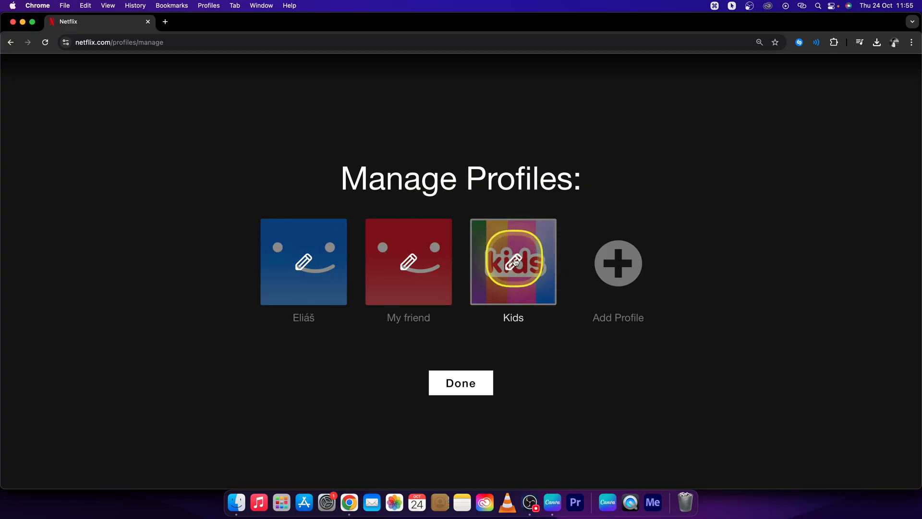
mouse_move(618, 262)
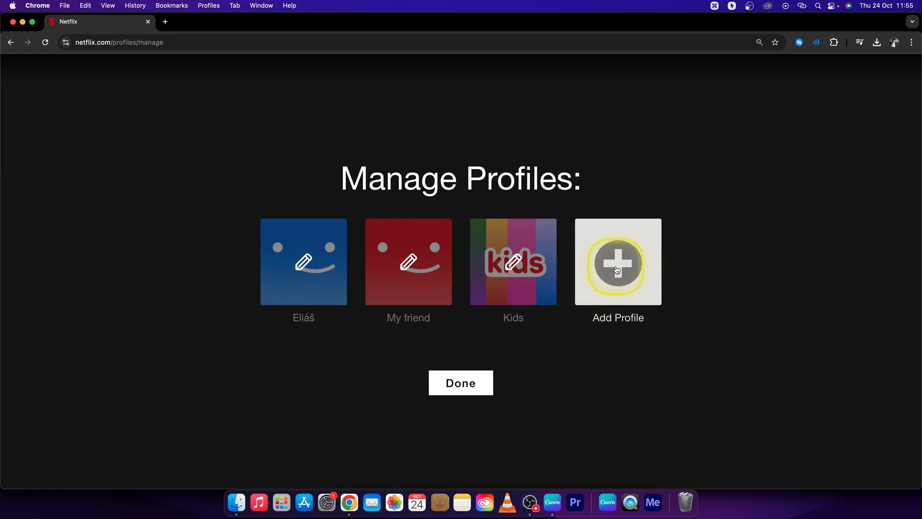
mouse_move(617, 264)
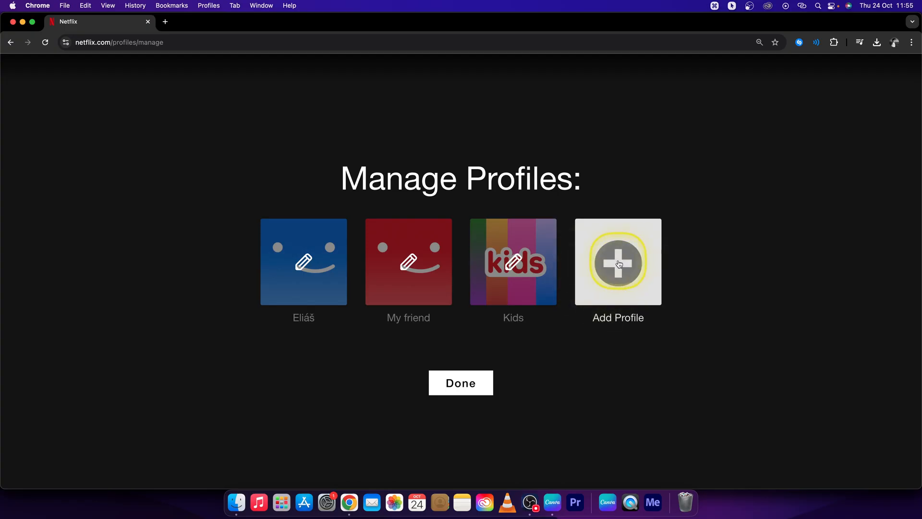
Select the Add Profile tile on the Manage Profiles page
click(618, 262)
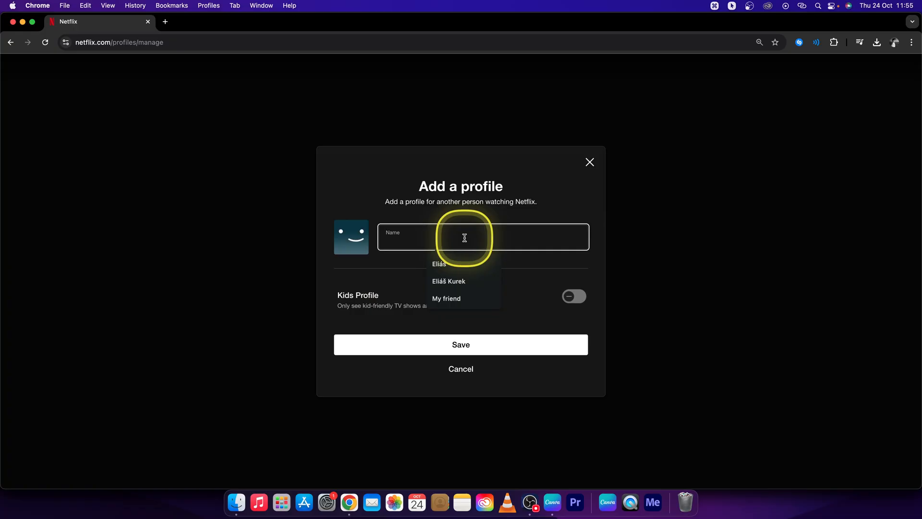
Save a new non-kids profile named 'Brother'
text(Brot)
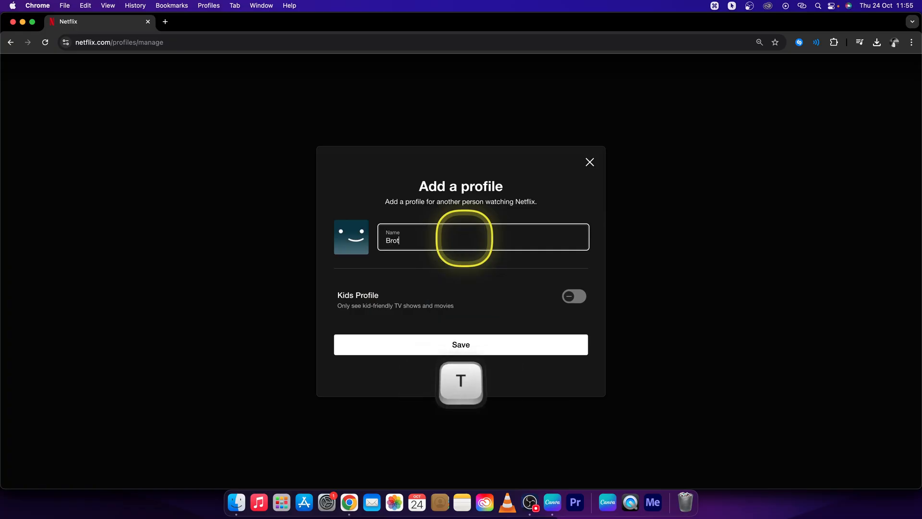
text(her)
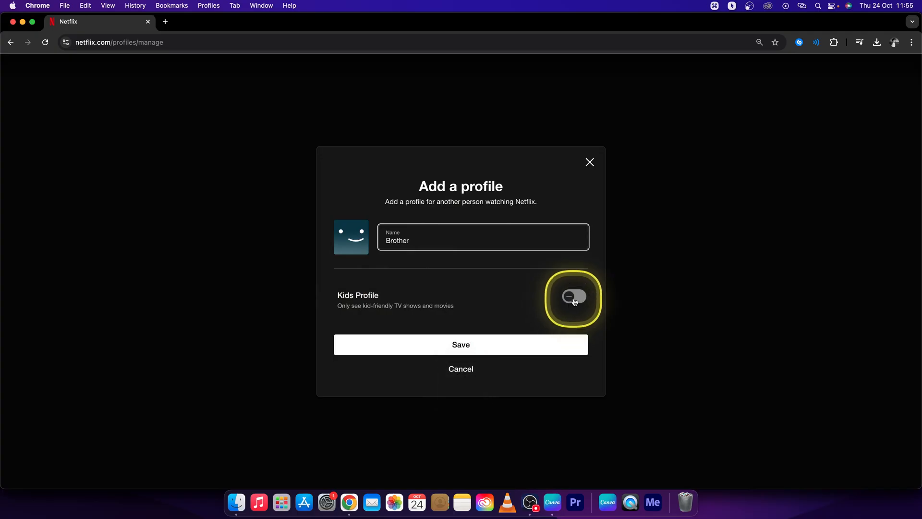
mouse_move(387, 322)
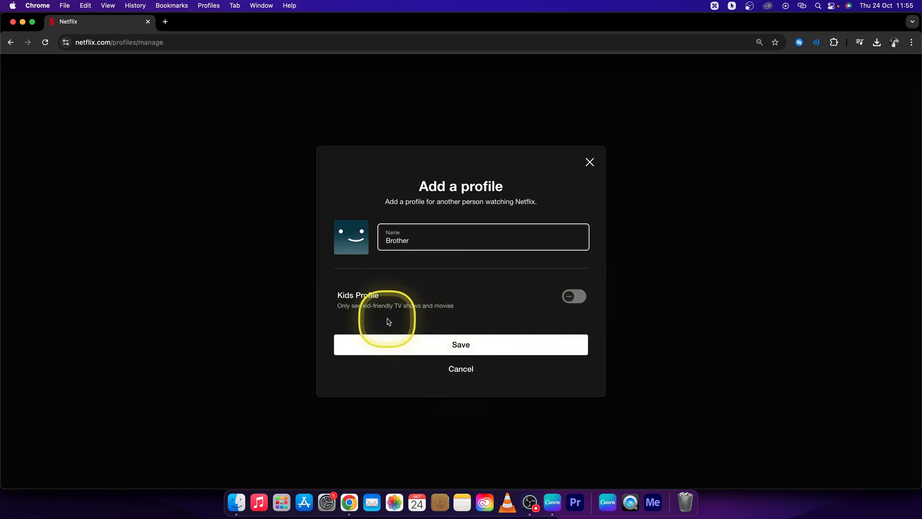
mouse_move(361, 299)
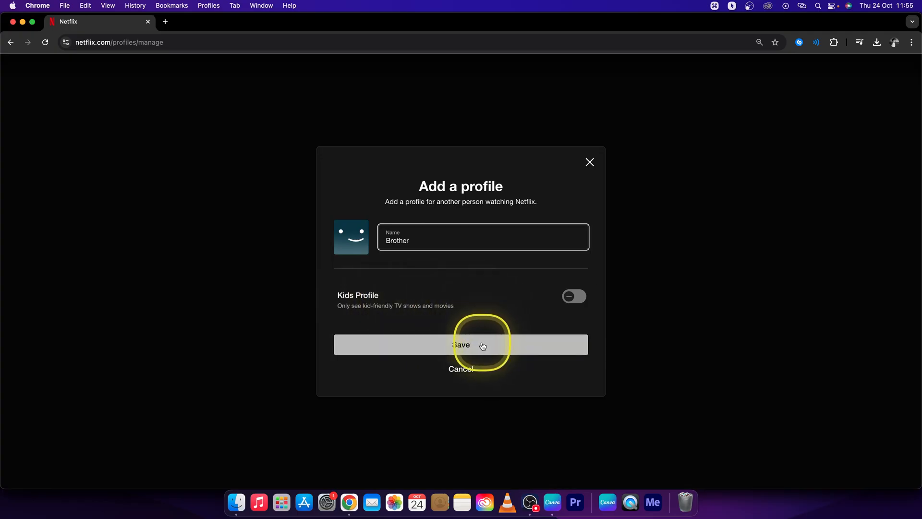
click(460, 344)
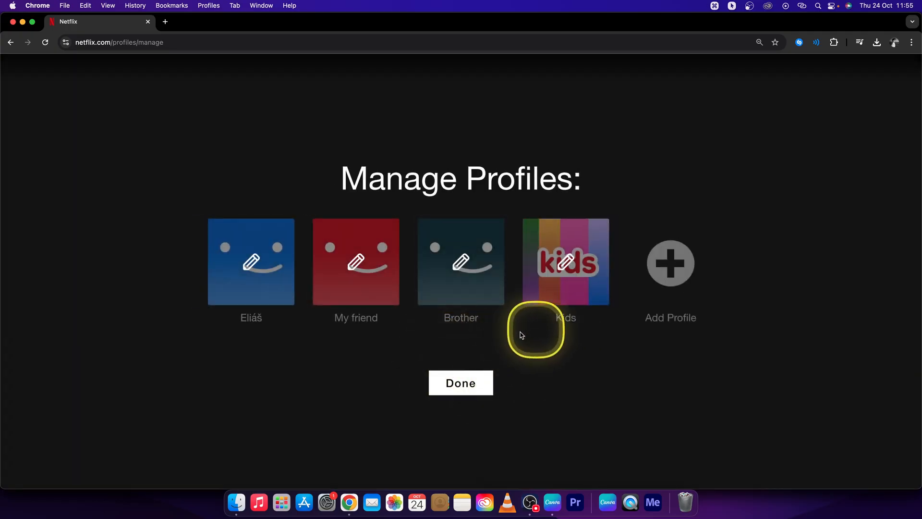
mouse_move(461, 262)
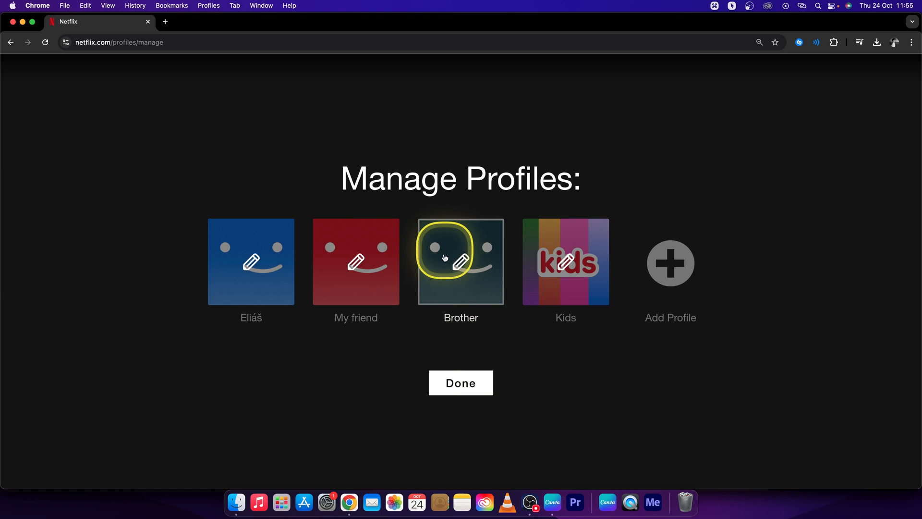
mouse_move(461, 273)
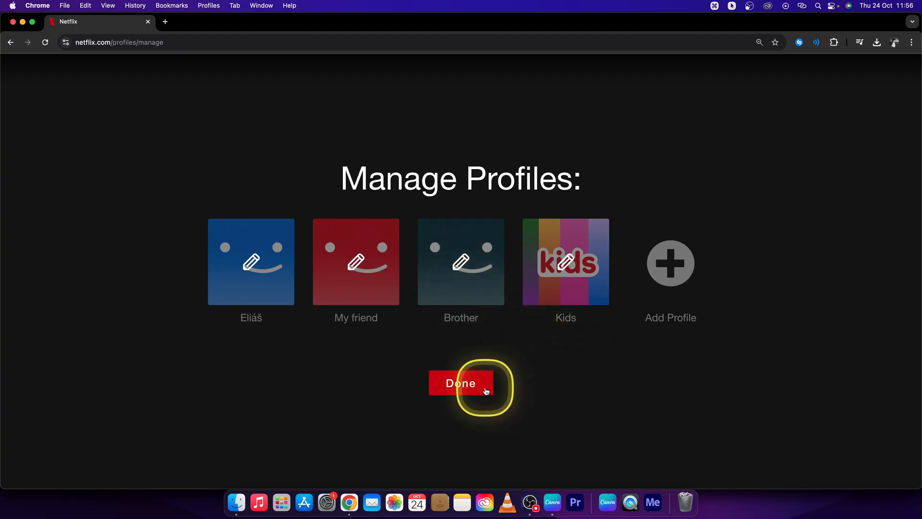
Finish profile management with Done to reach the Who's watching screen
click(460, 383)
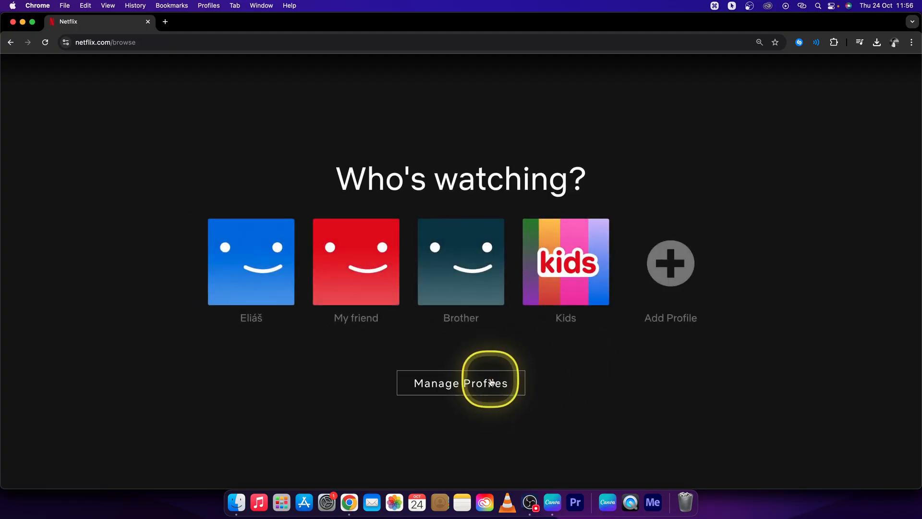
Open the Brother profile and keep English as its viewing language
click(460, 382)
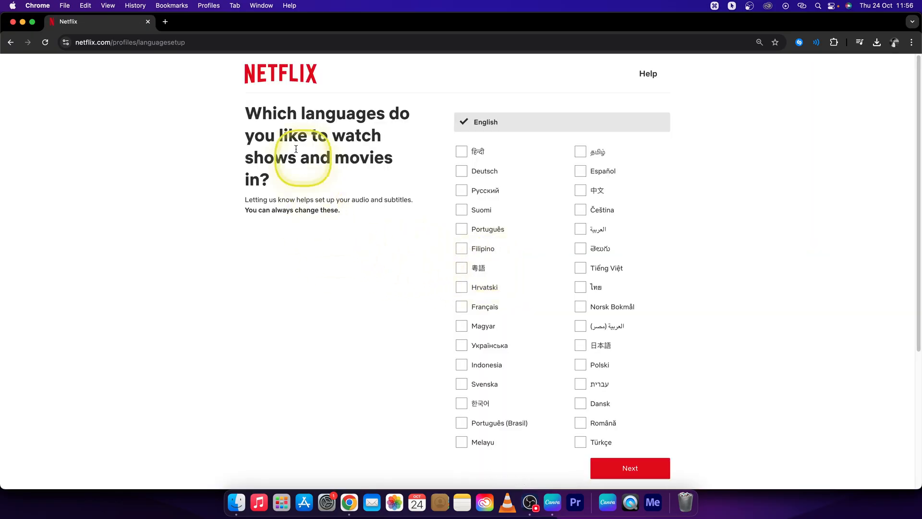
scroll(down, 3)
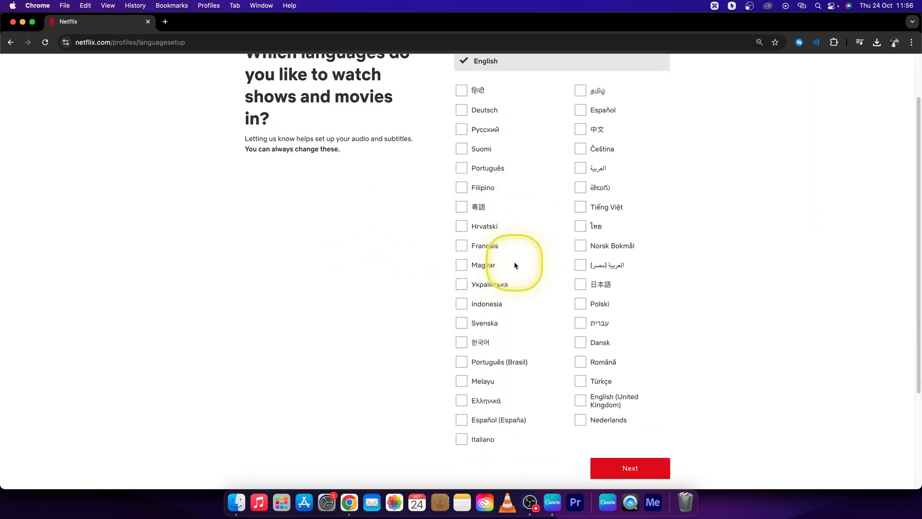
scroll(up, 3)
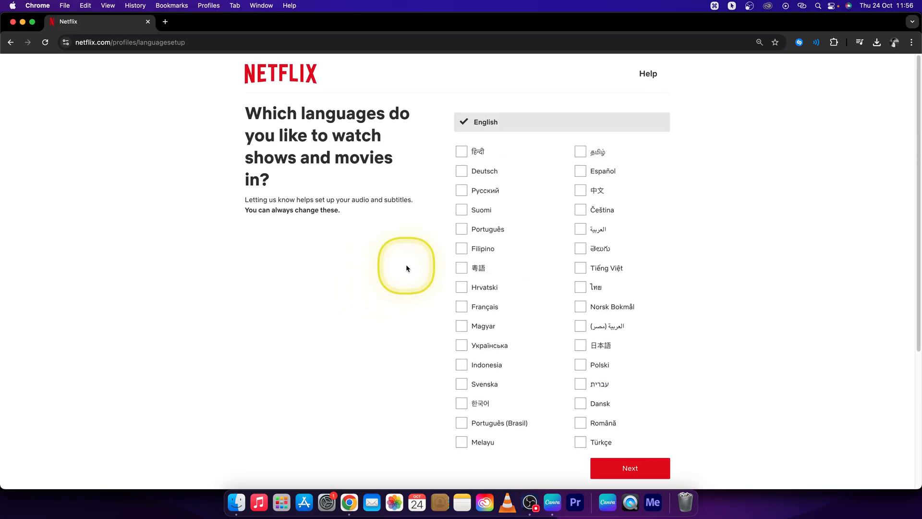
mouse_move(551, 406)
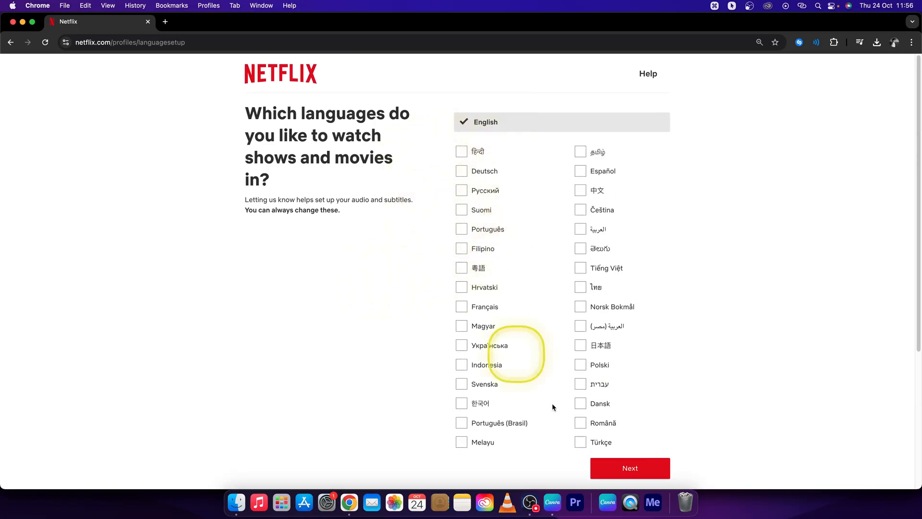
click(629, 468)
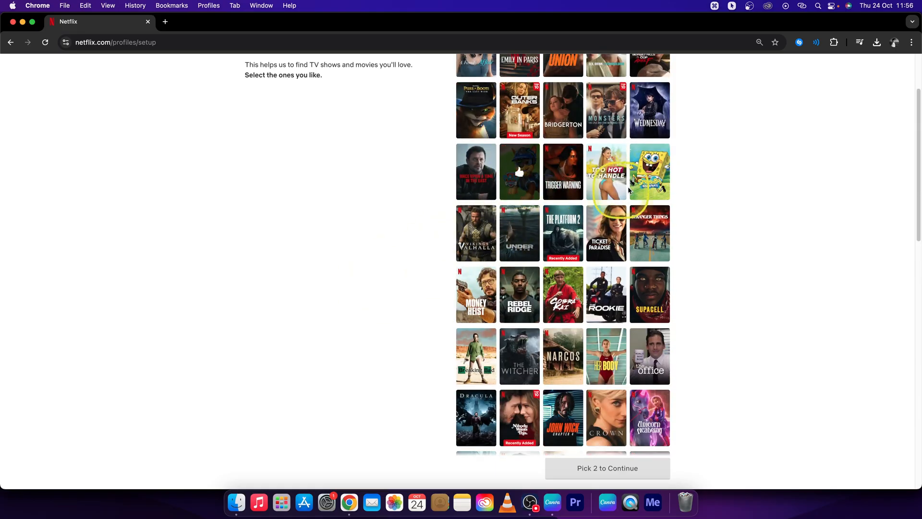
Browse the title picker and finish Brother's show-picking setup
scroll(down, 3)
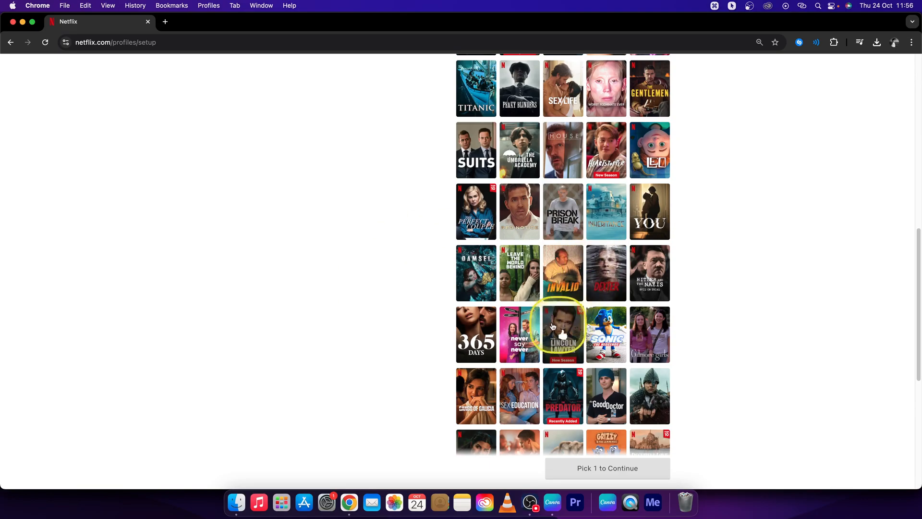
scroll(down, 3)
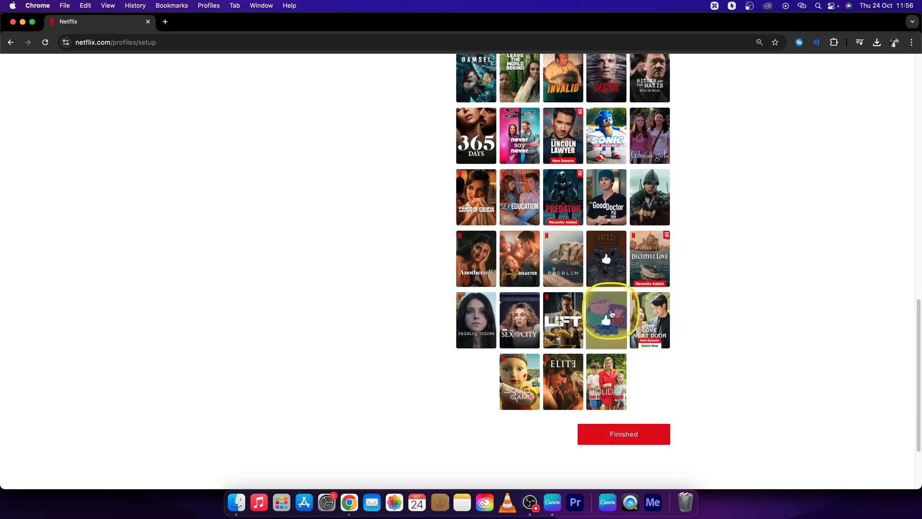
click(623, 434)
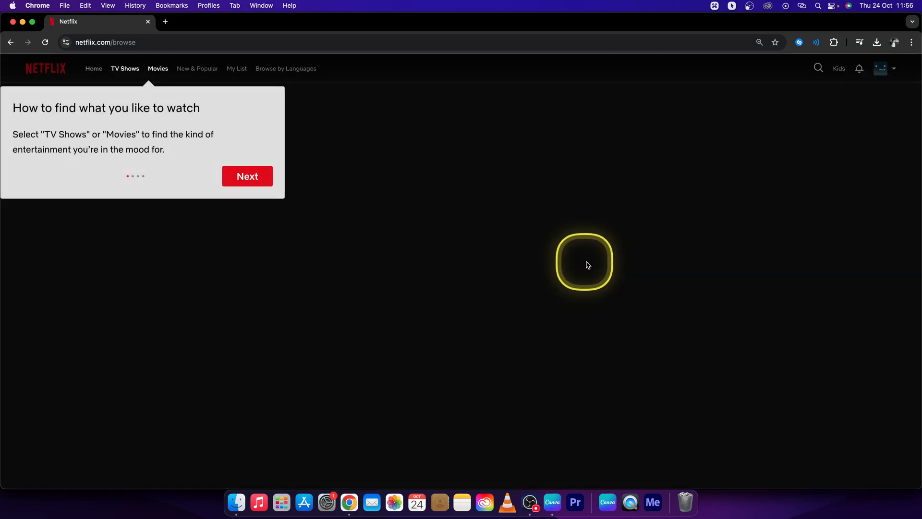
Step through the two introductory tips and dismiss the last one
click(247, 176)
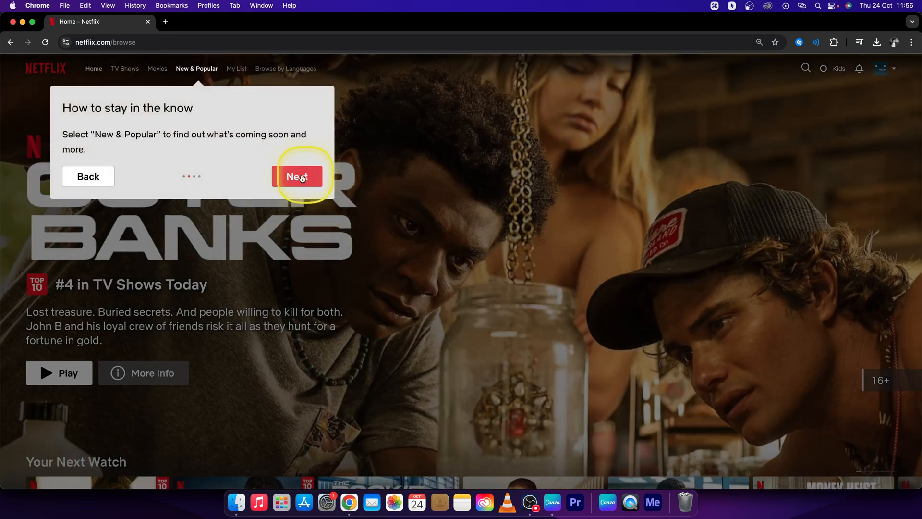
click(299, 176)
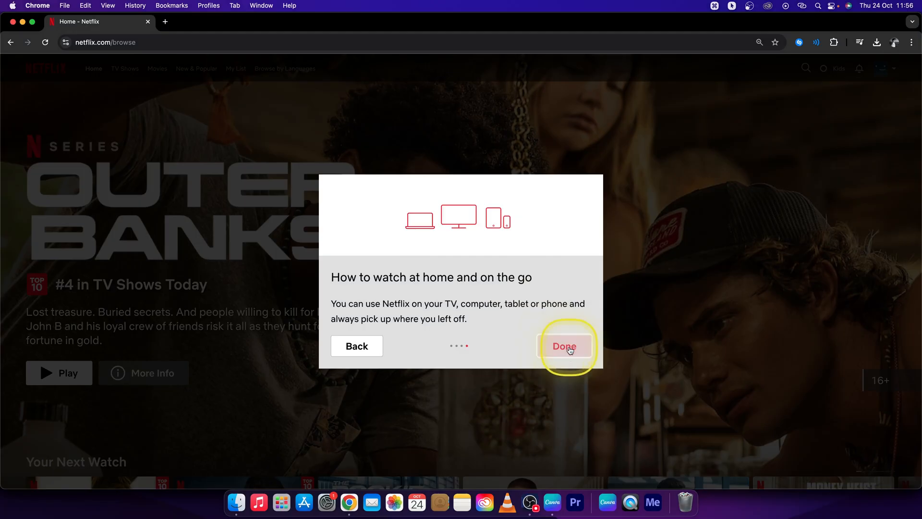
click(563, 346)
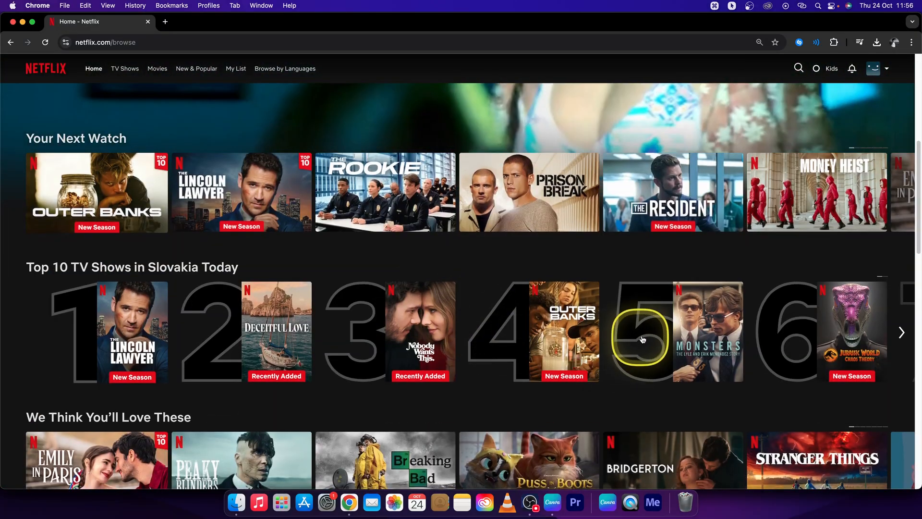
scroll(down, 3)
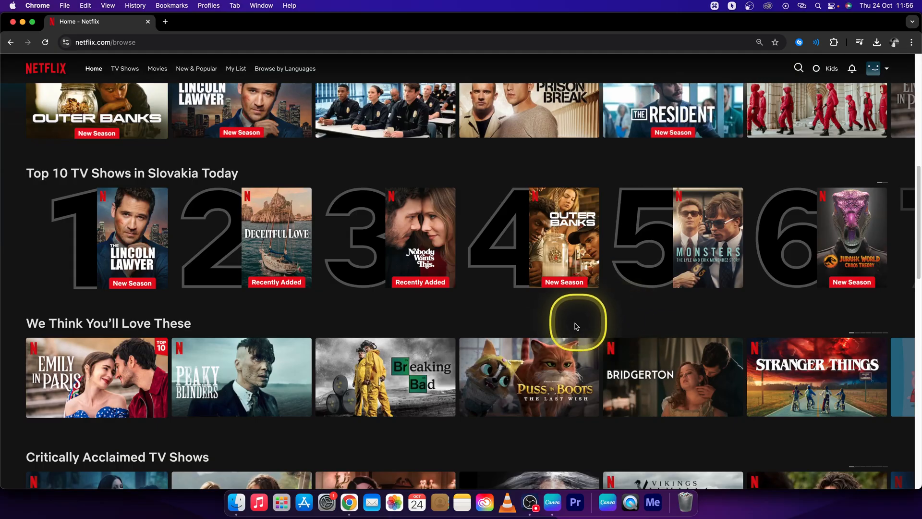
scroll(up, 3)
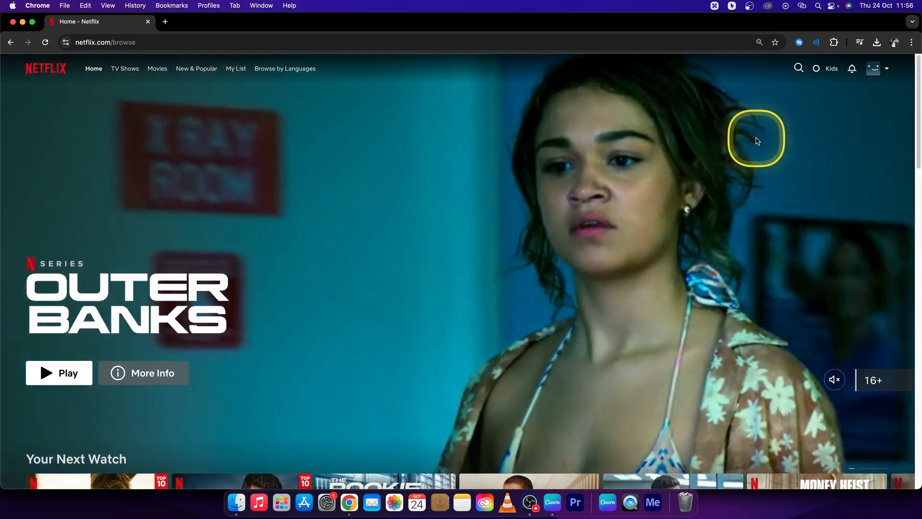
click(876, 68)
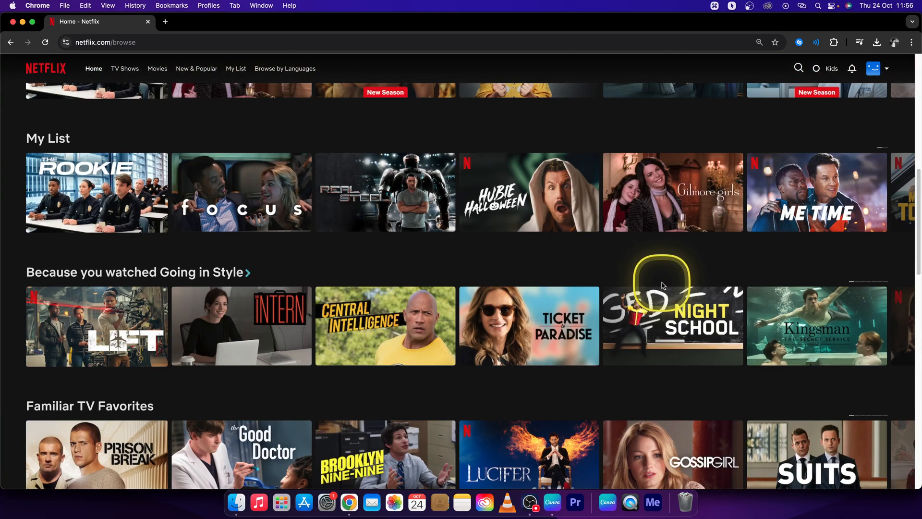
mouse_move(650, 281)
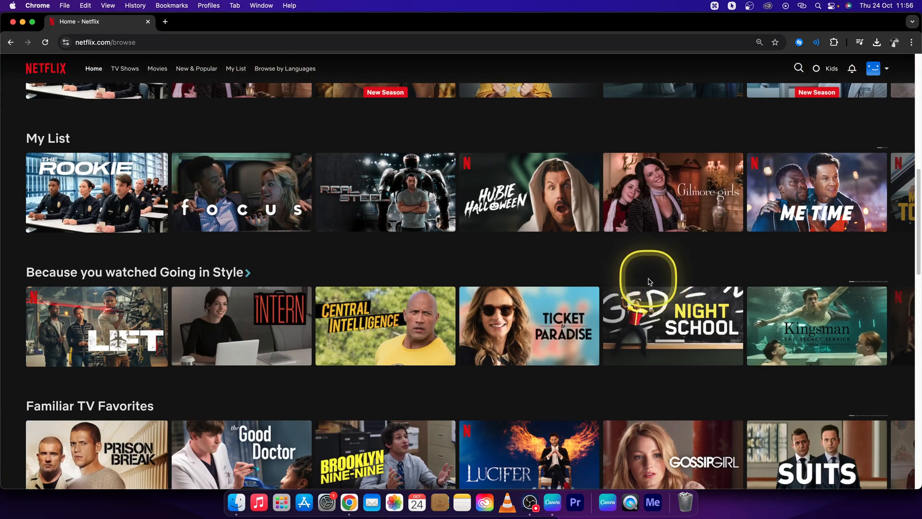